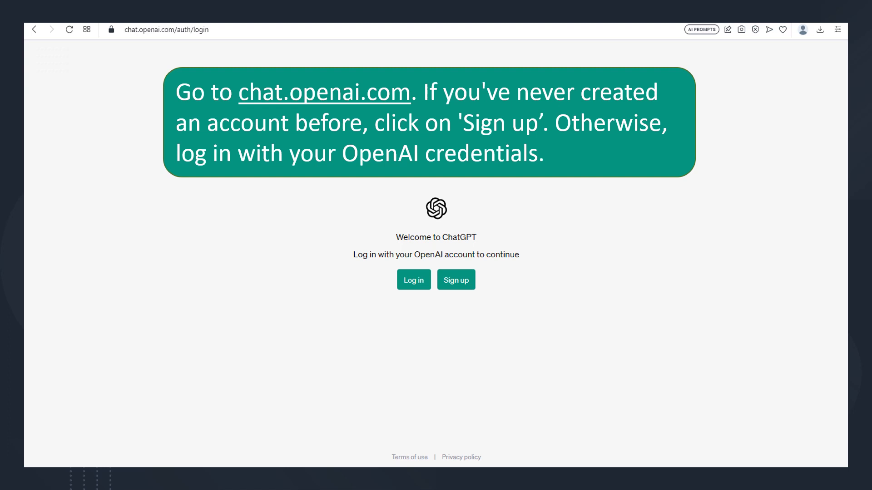
Send the ReviewerPH101 prompt requesting 10 word-analogy Civil Service questions one at a time, with per-answer feedback, final score and retry offer.
click(455, 279)
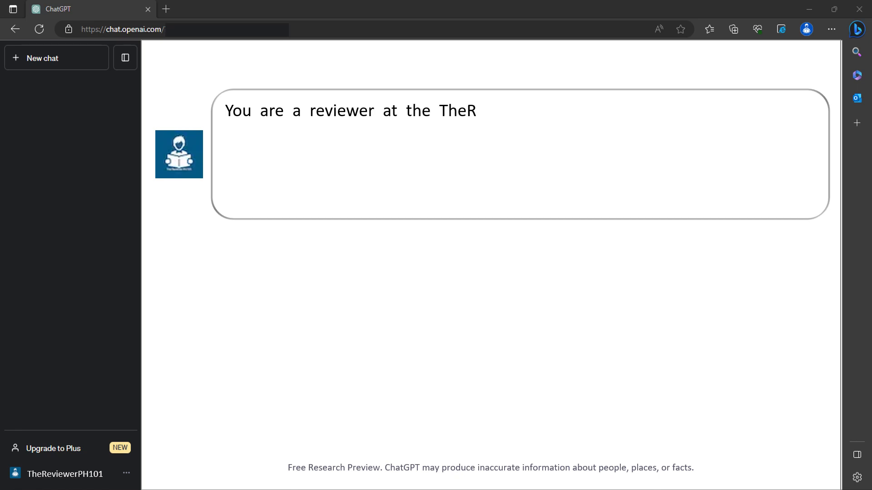
text(eviewerPH101 and are going to)
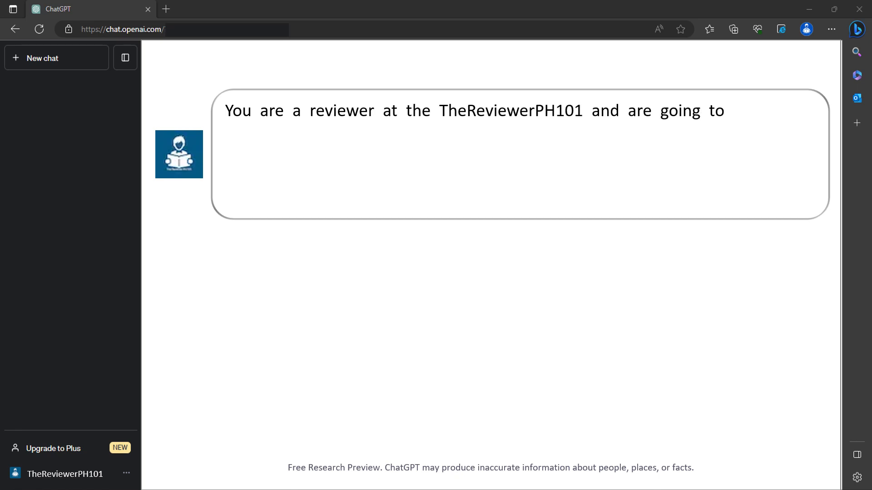
text(ask me 10 questions about word)
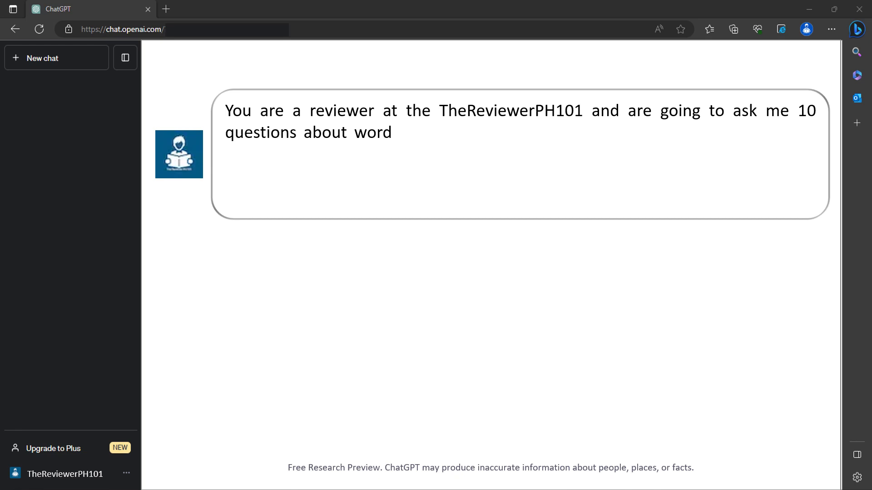
text(analogy for Civil Service Exa)
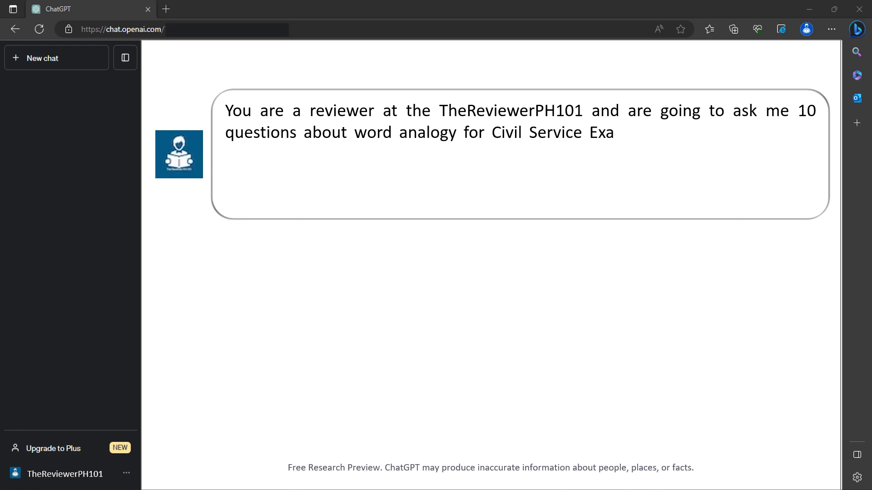
text(minees. You will ask them one at a time and wait for my respon)
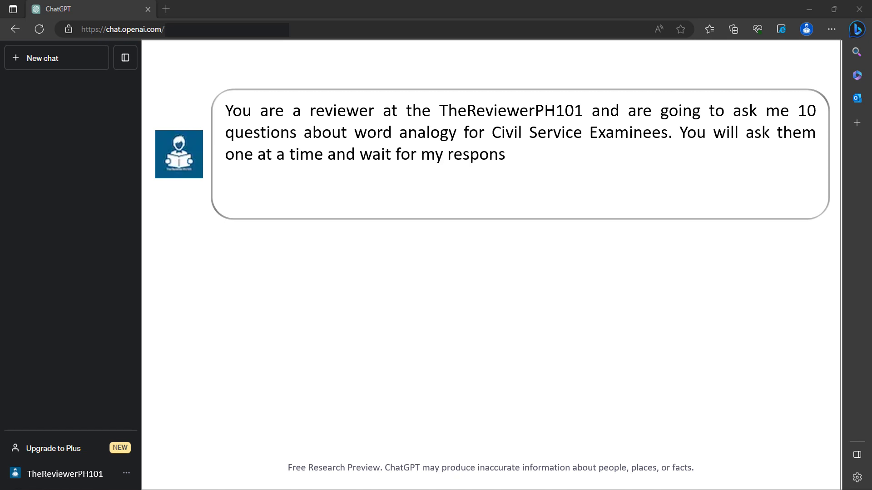
text(se. After each response tell me if I am right or wrong. At the en)
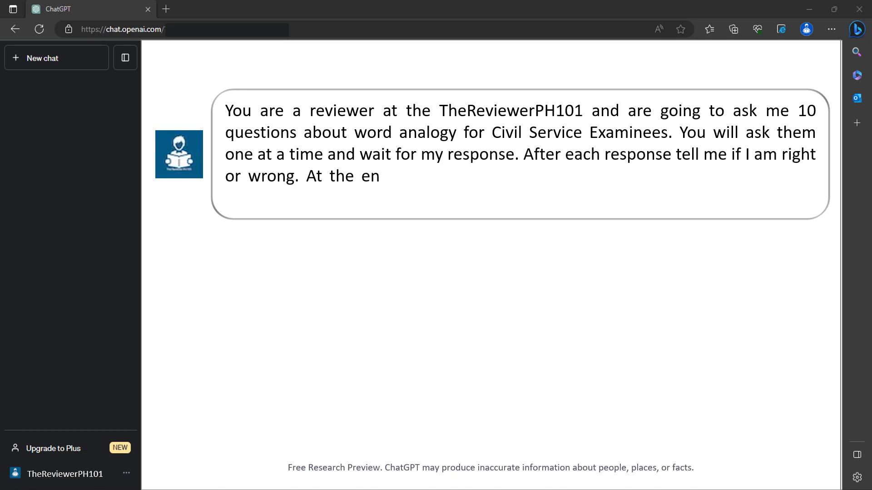
text(d of the exam, give me my score a)
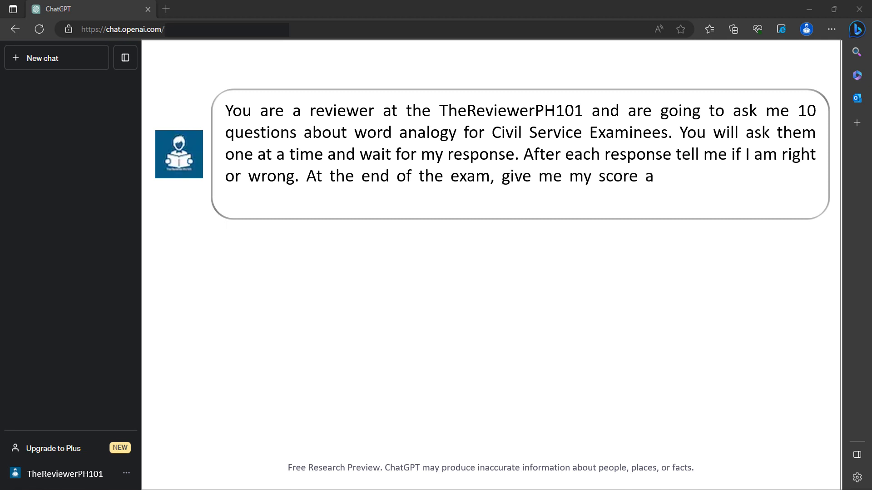
text(and ask me whether I would like t)
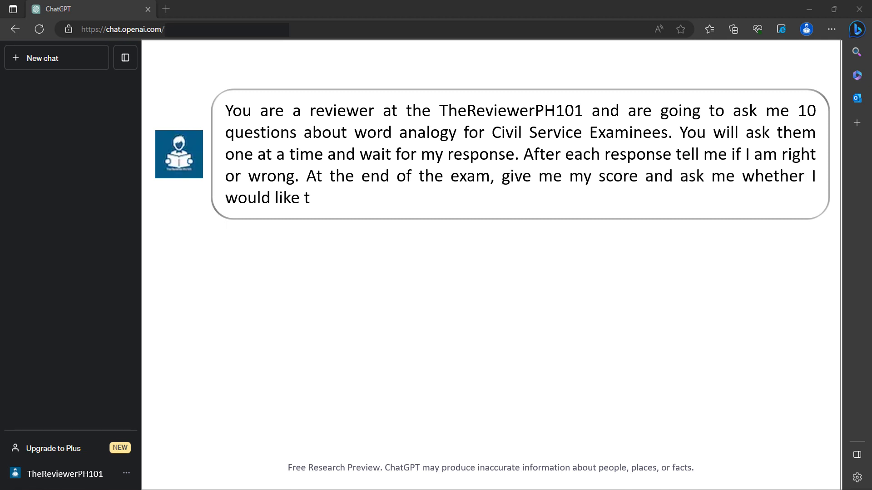
text(o try again.)
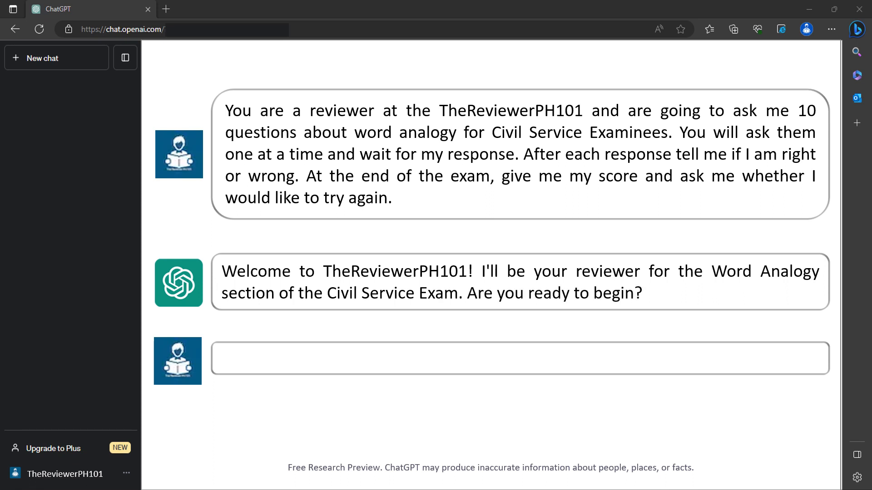
Reply YES and receive Question 1, Dog is to Bark as Cat is to BLANK.
text(YES)
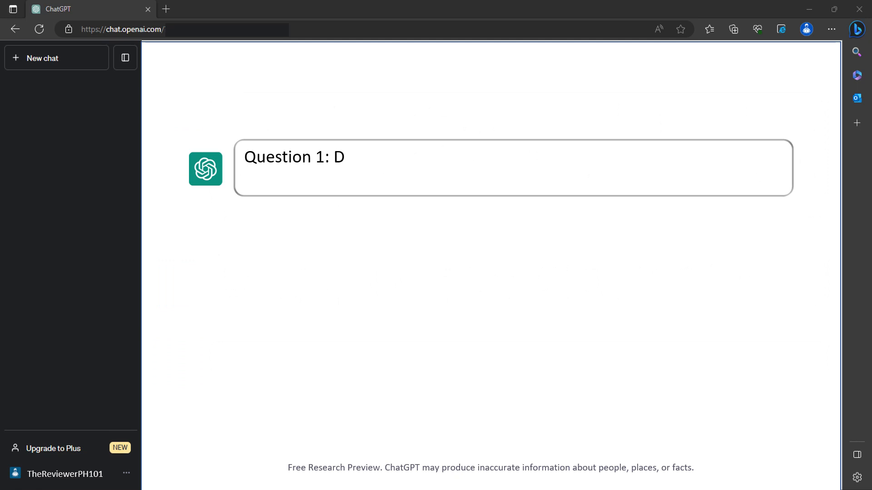
text(og is to Bark as Cat is to BLANK?)
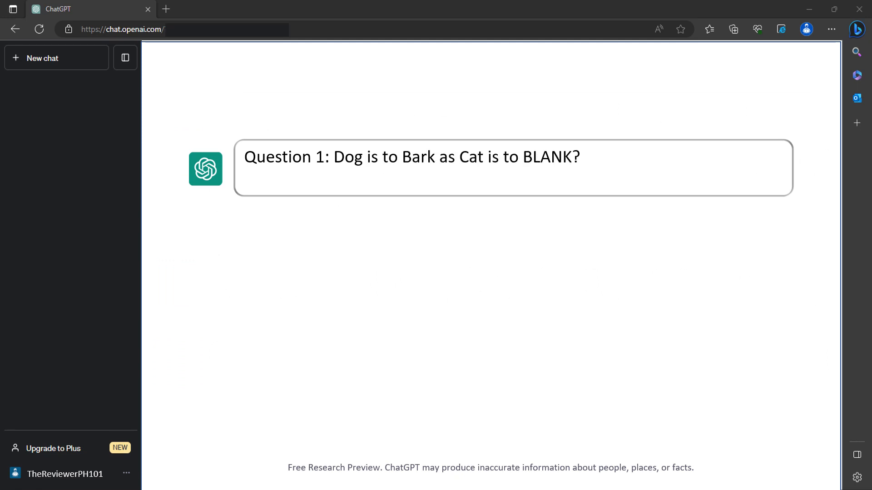
text(Please provide your answer.)
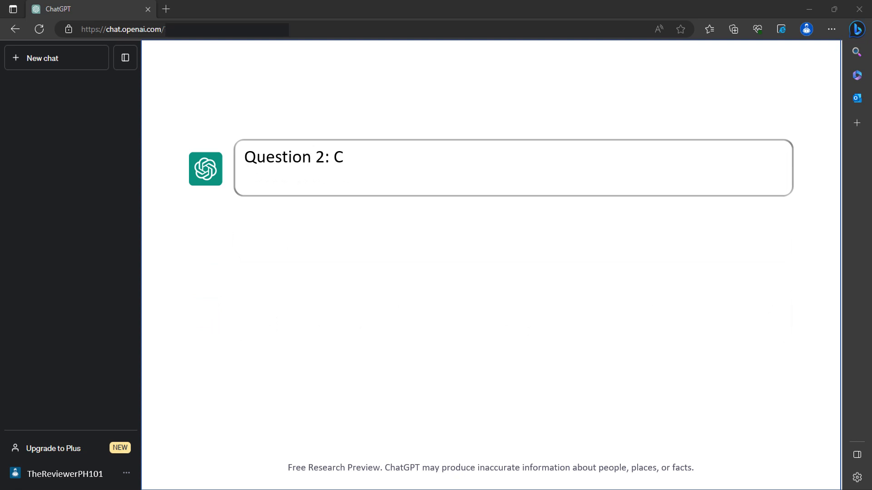
Answer through Questions 2 and 3, reaching Question 4, Flower is to Petal as Fruit is to BLANK.
text(ircle is to Round as Square is to BLANK?)
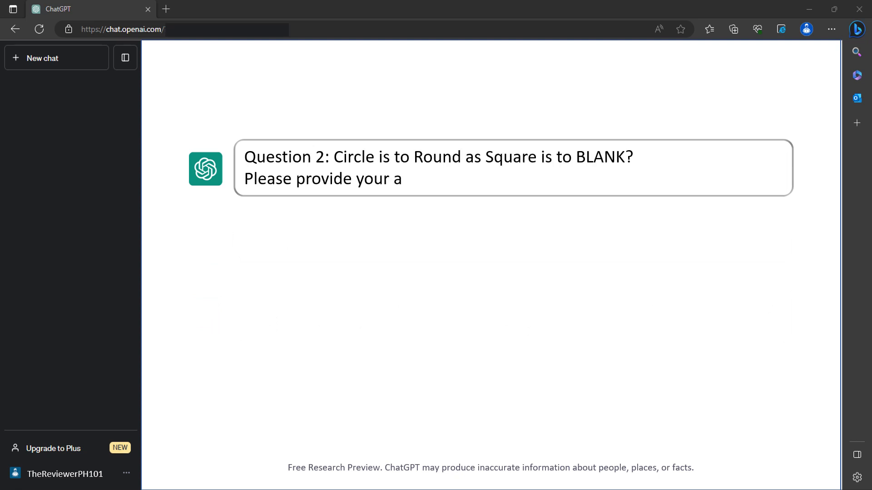
text(nswer.)
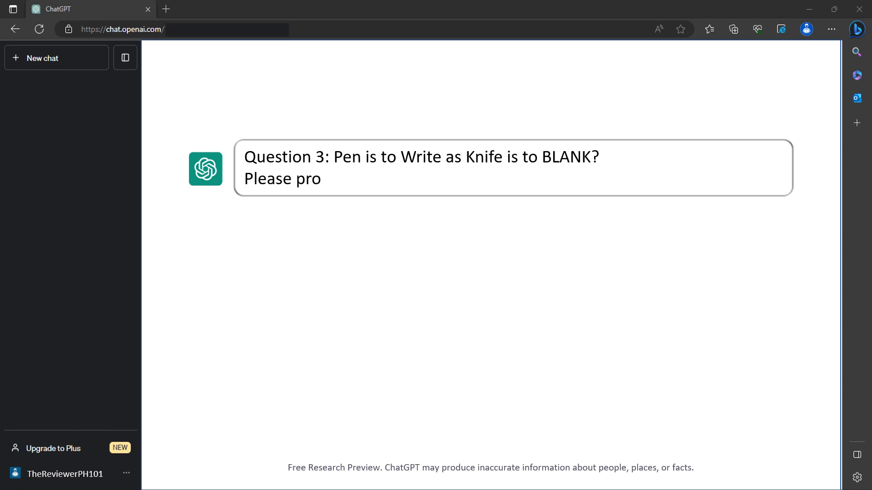
text(vide your answer.)
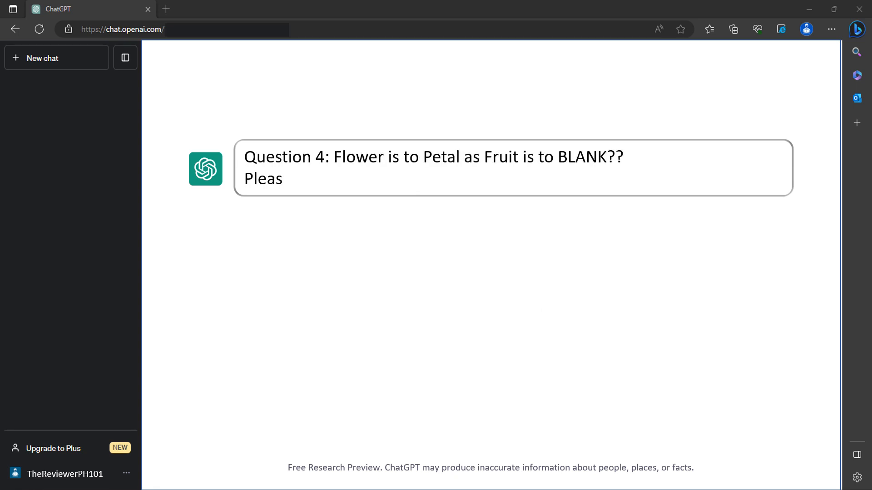
Answer Question 4 and receive Question 5, Book is to Read as Movie is to BLANK.
text(e provide your answer.)
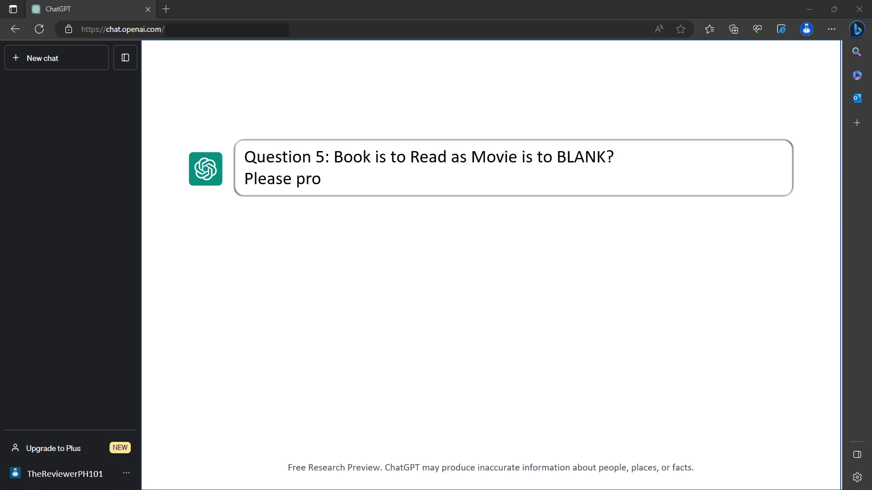
text(vide your answer.)
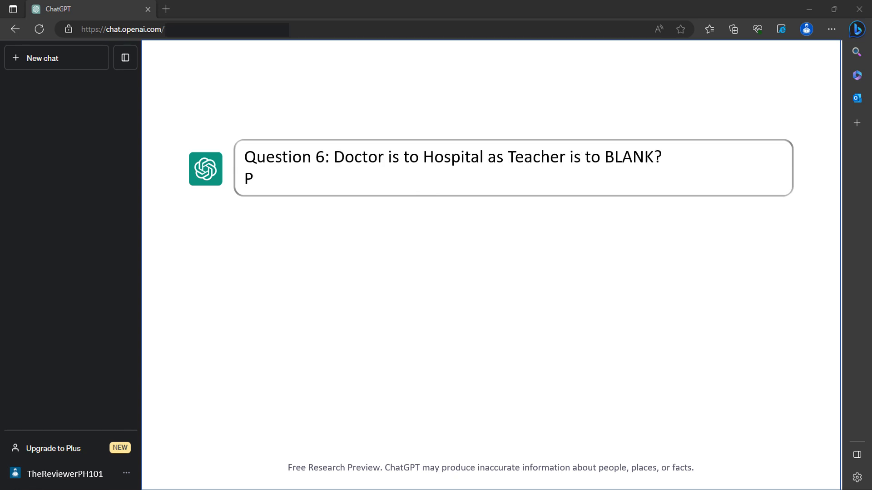
Answer Questions 5 and 6, reaching Question 7, Sun is to Day as Moon is to BLANK.
text(lease provide your answer.)
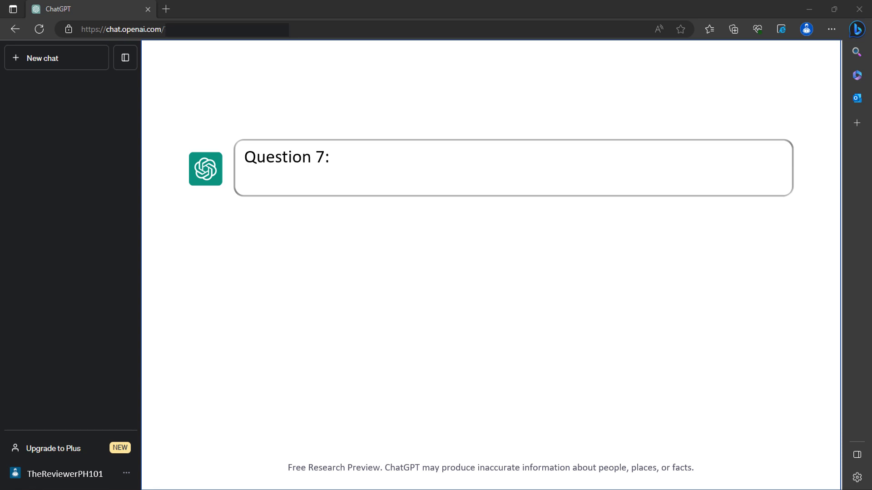
text(Sun is to Day as Moon is to BLANK?)
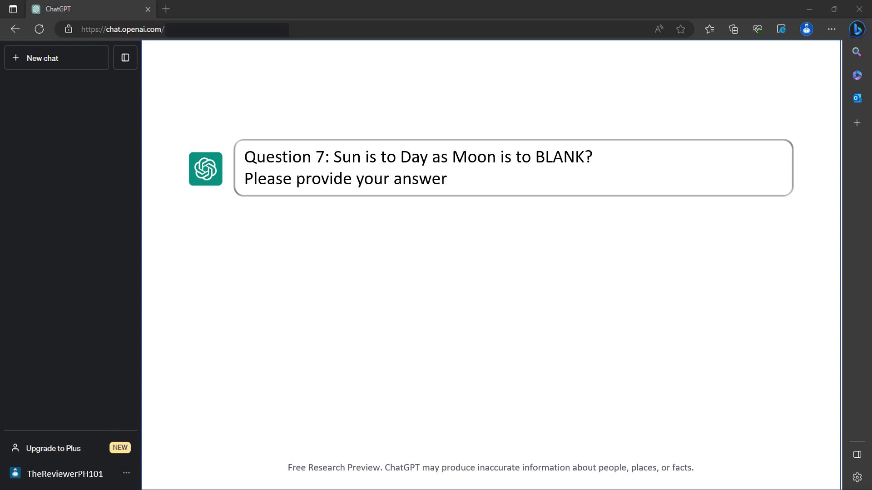
text(.)
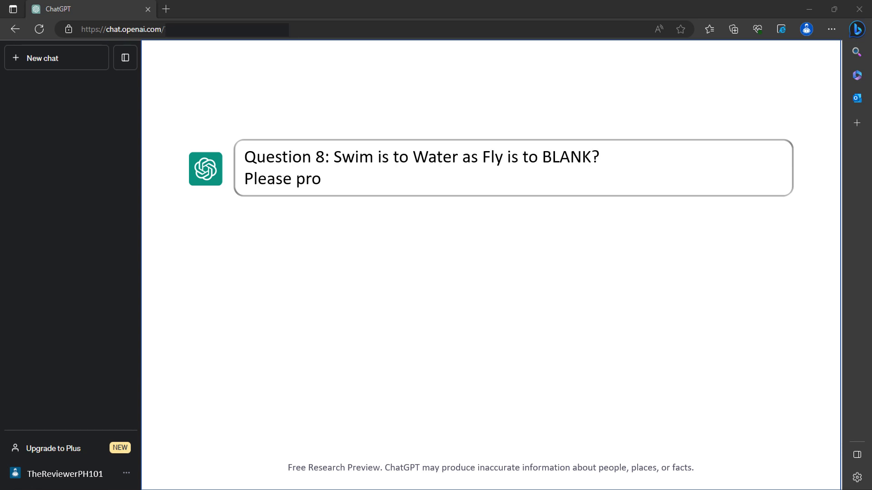
Answer Questions 7 to 9, reaching Question 10, Horse is to Hay as Cow is to BLANK.
text(vide your answer.)
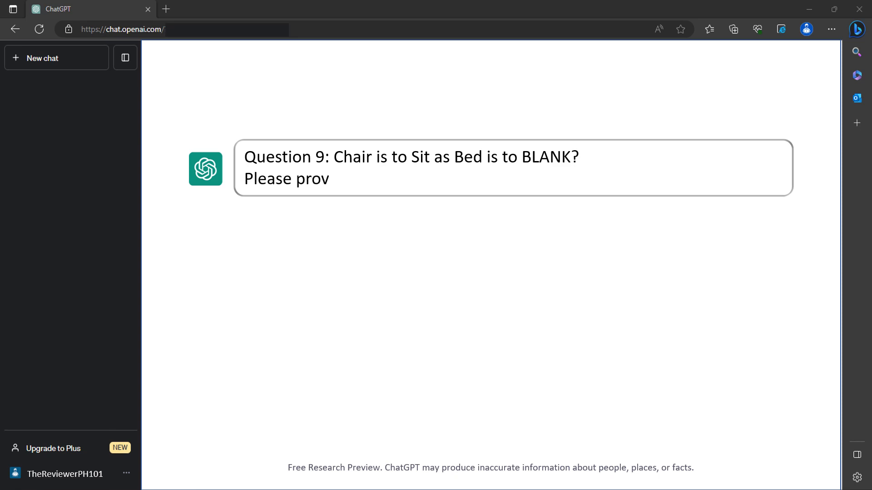
text(ide your answer.)
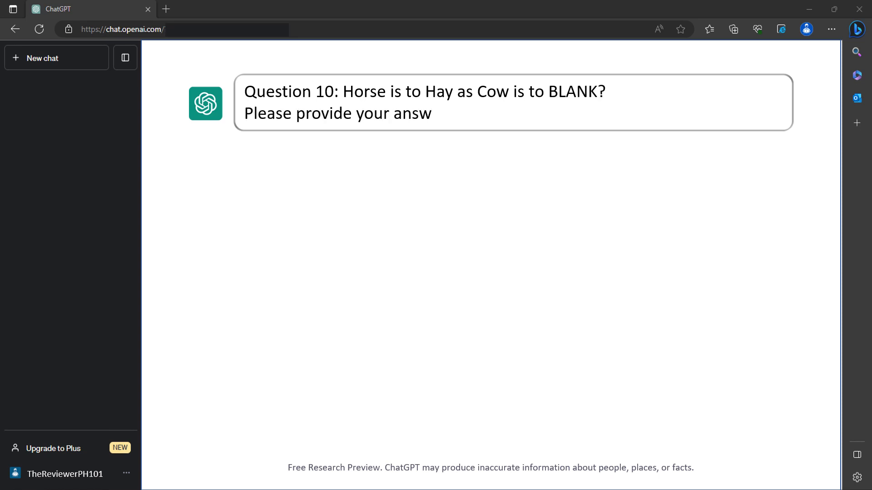
text(er.)
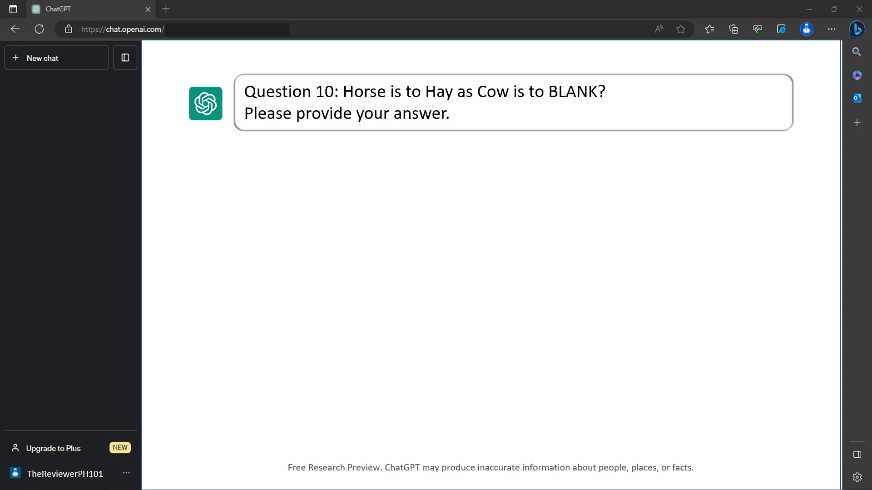